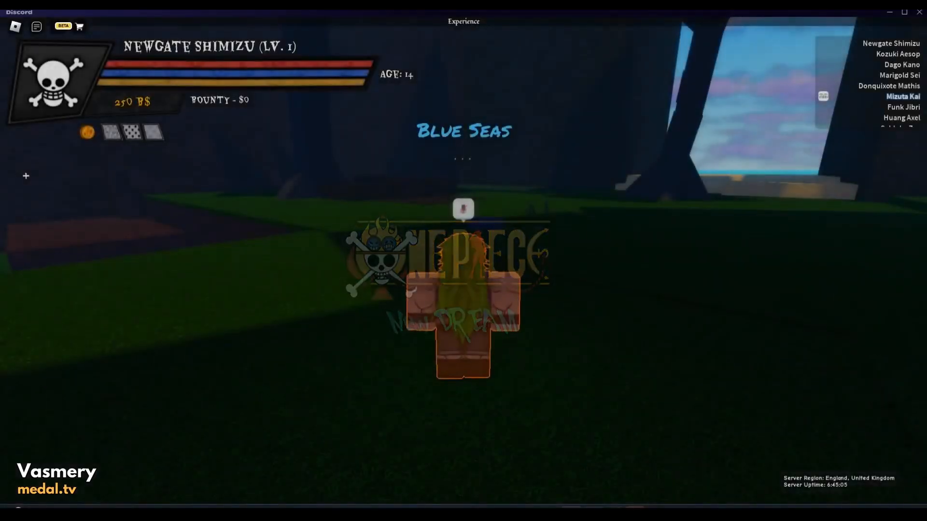
Open the One Piece in-game reroll shop after loading onto Fuuttoryu Island
key(Escape)
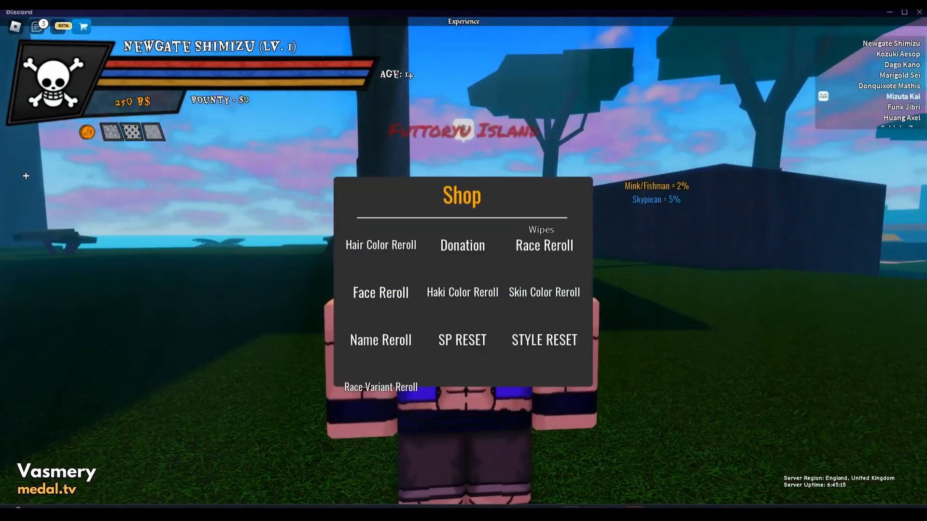
Select a shop option, triggering the error 267 disconnection notice
click(543, 245)
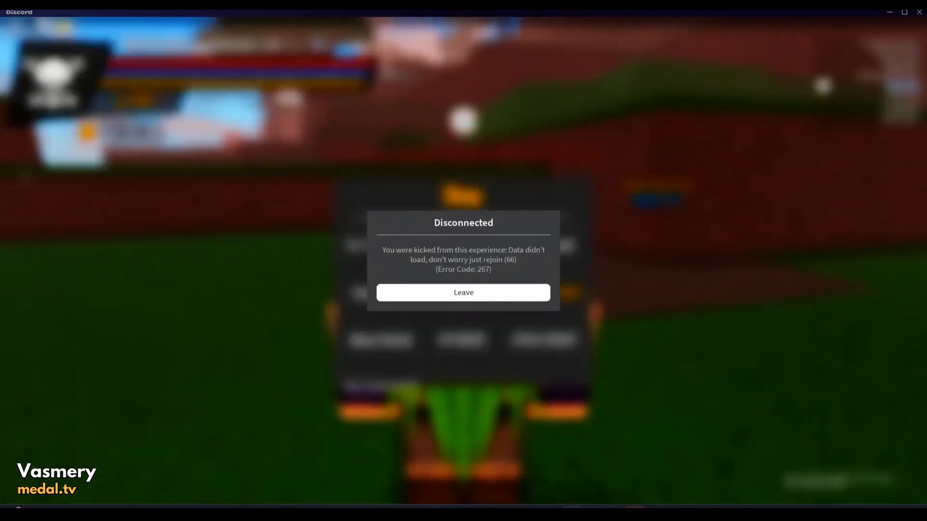
Leave the disconnected experience, rejoin, and confirm Male as the character's gender
click(463, 292)
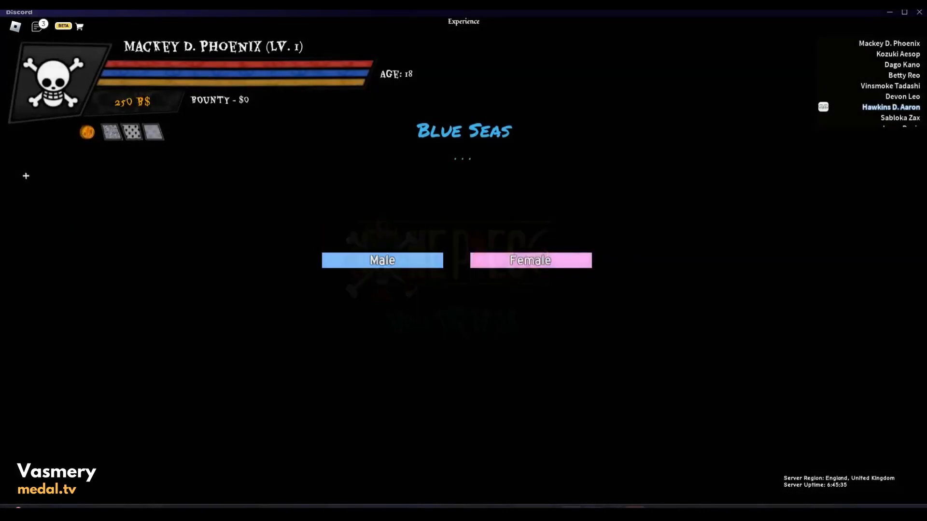
click(382, 260)
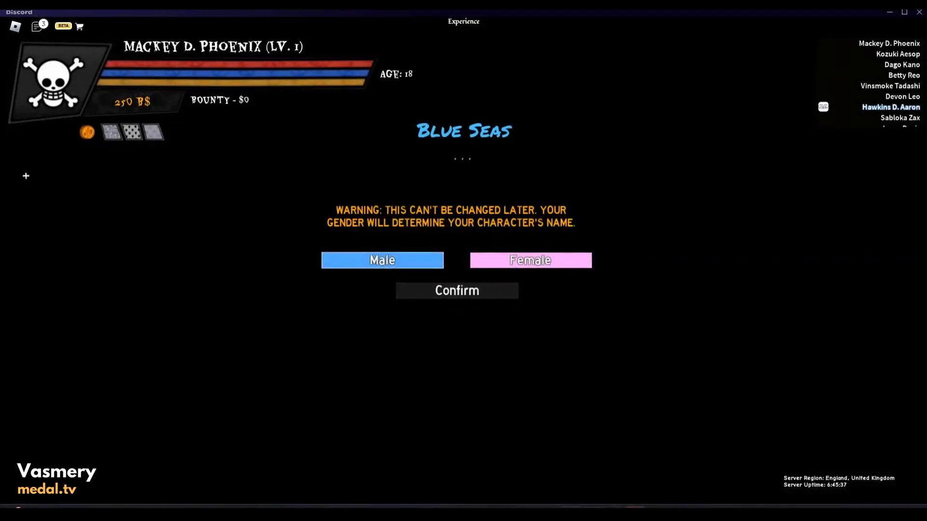
click(456, 290)
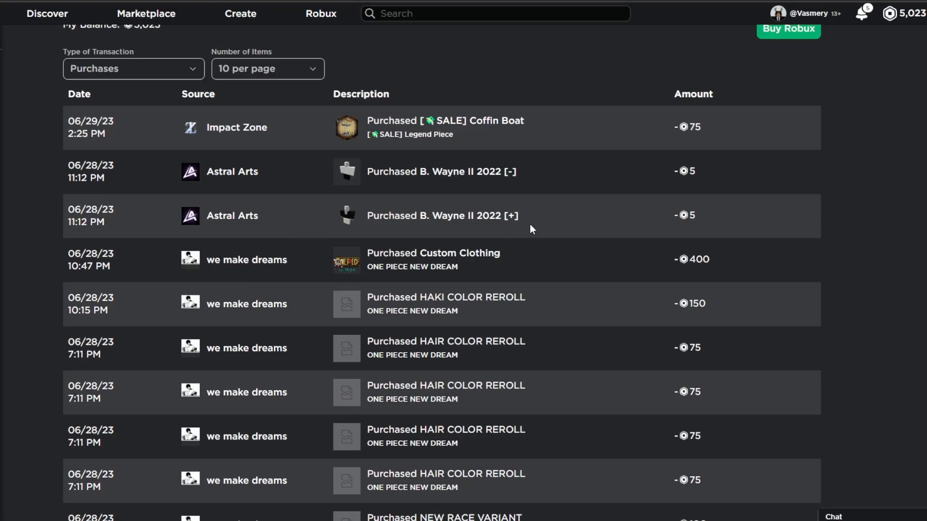
Scroll the My Transactions list and advance to page 2 of name reroll purchases
scroll(up, 3)
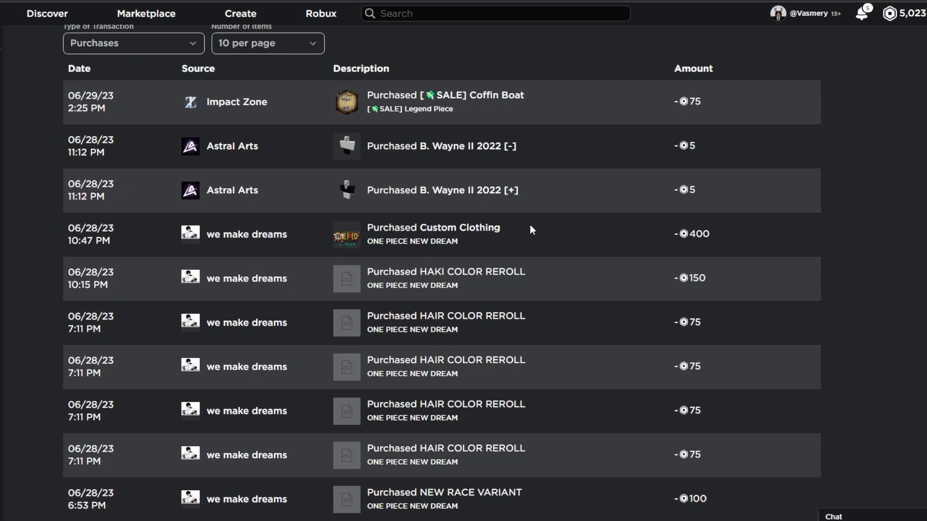
scroll(down, 3)
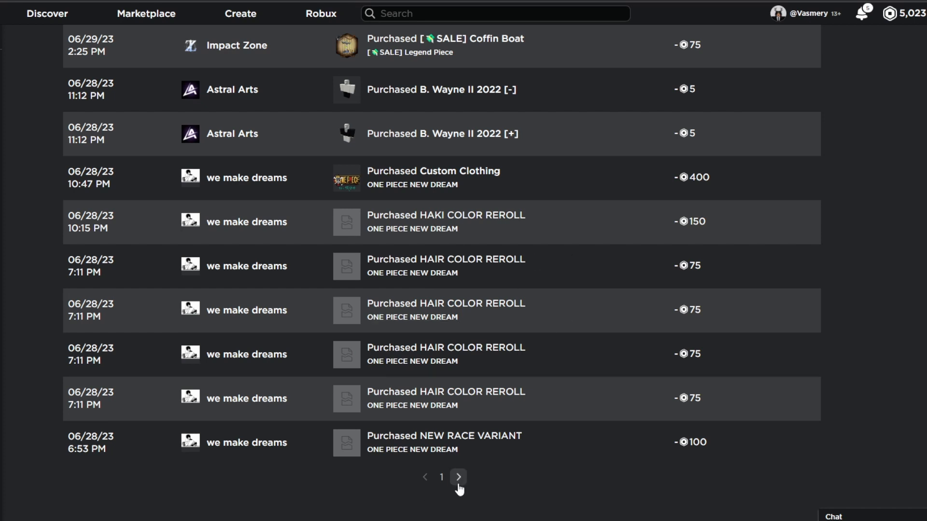
click(458, 477)
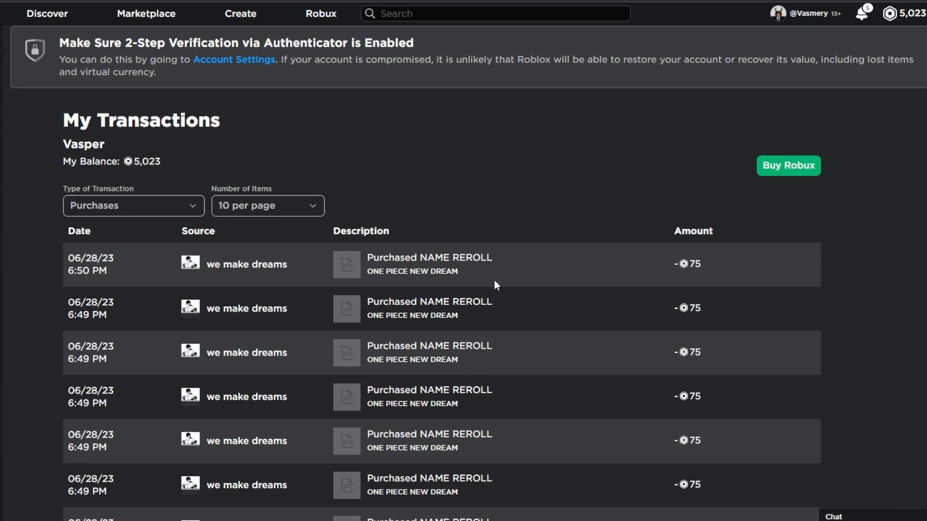
Page forward through pages 3 and 4 of the purchase history
scroll(down, 3)
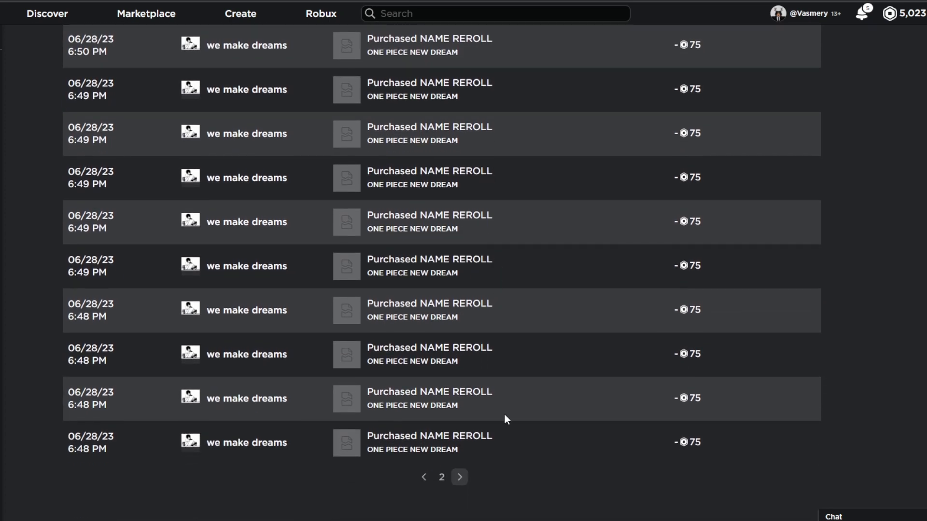
click(459, 476)
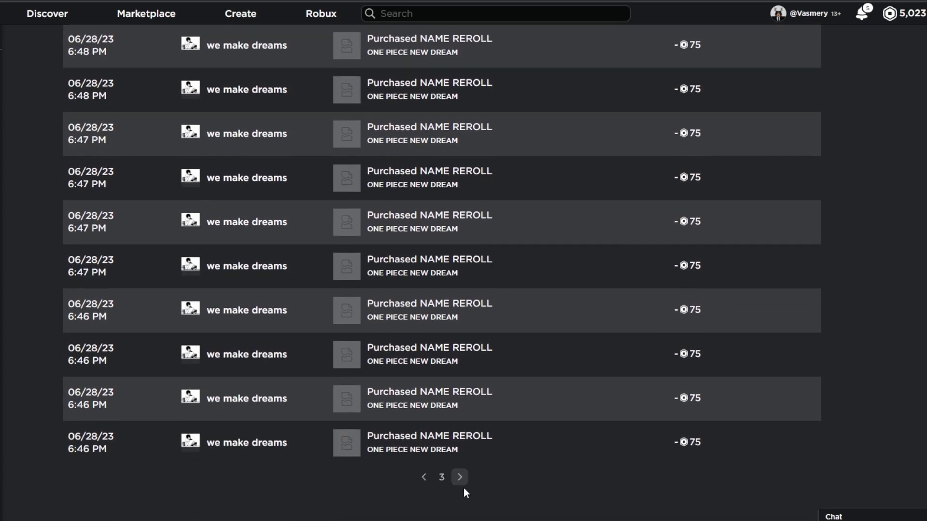
click(459, 477)
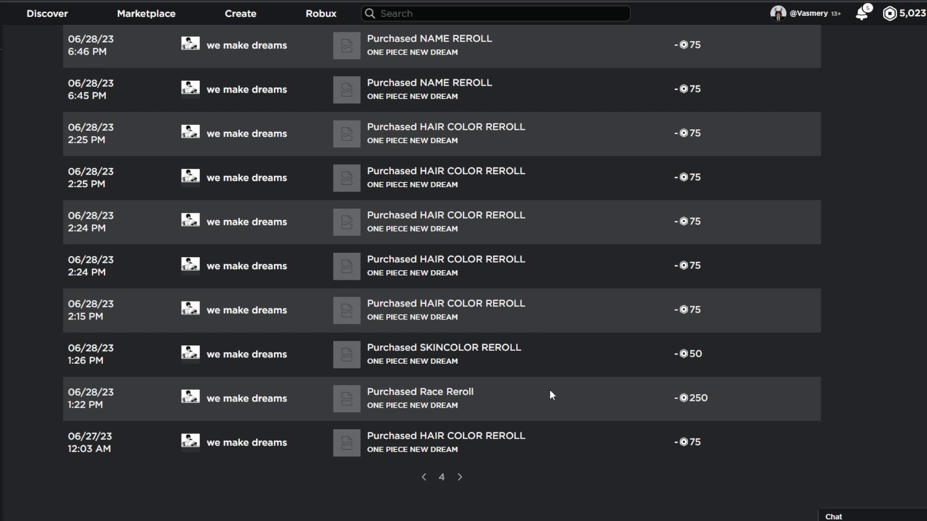
scroll(up, 3)
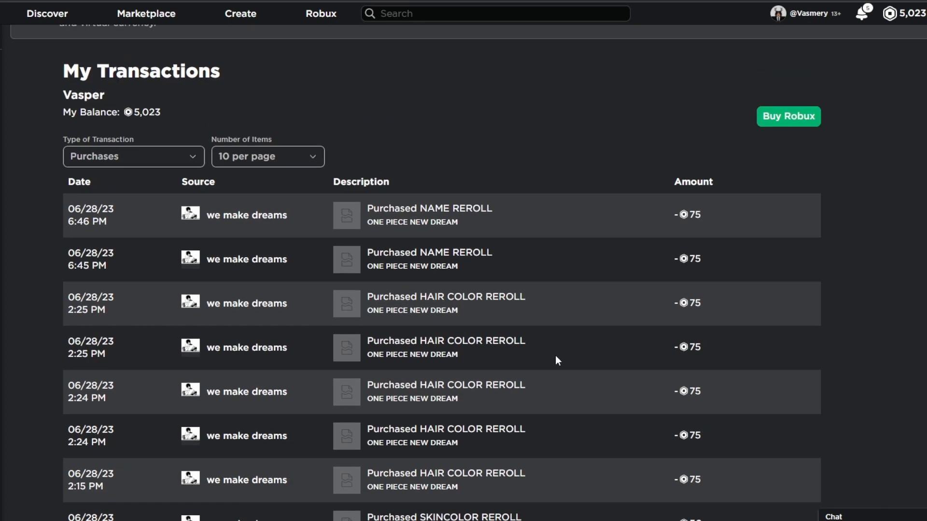
mouse_move(589, 338)
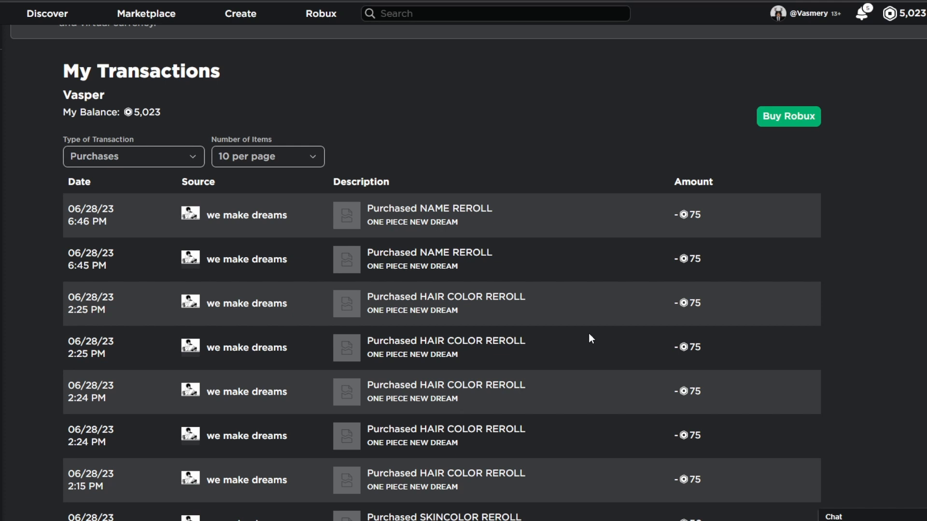
scroll(down, 3)
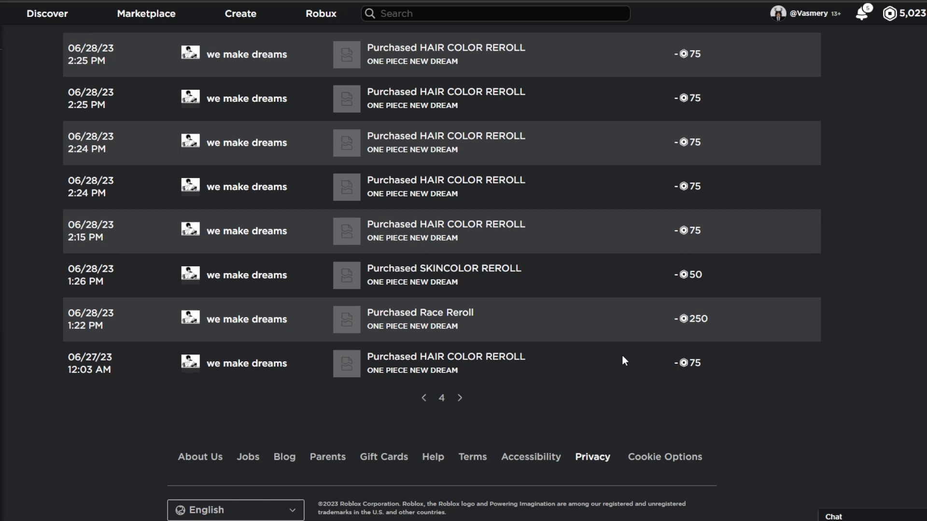
mouse_move(81, 337)
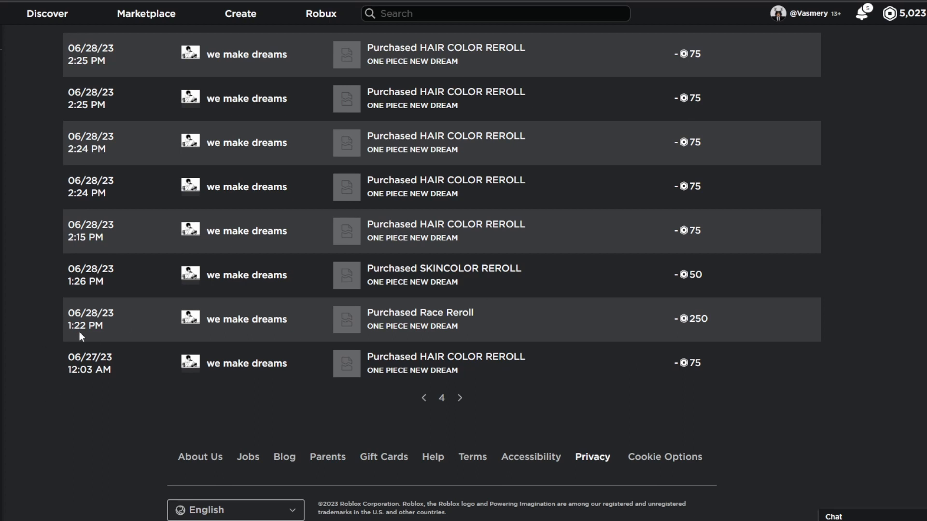
mouse_move(122, 337)
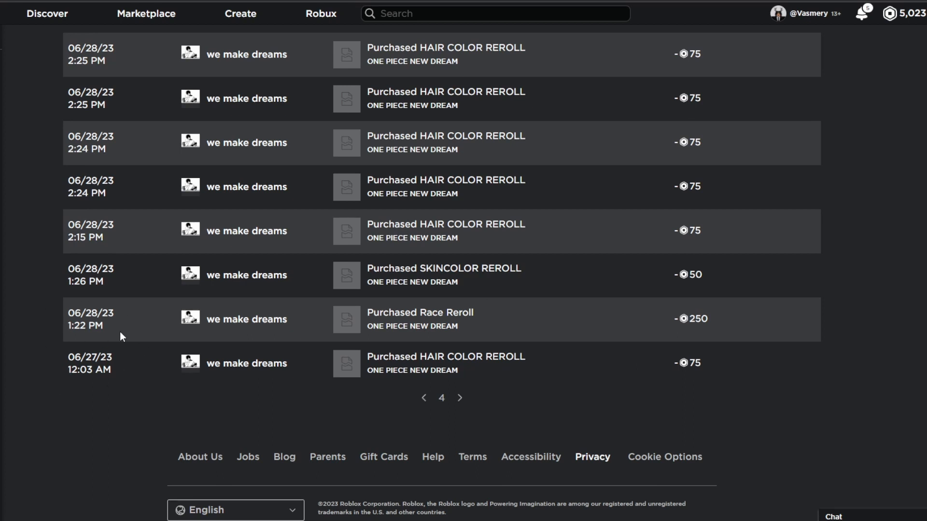